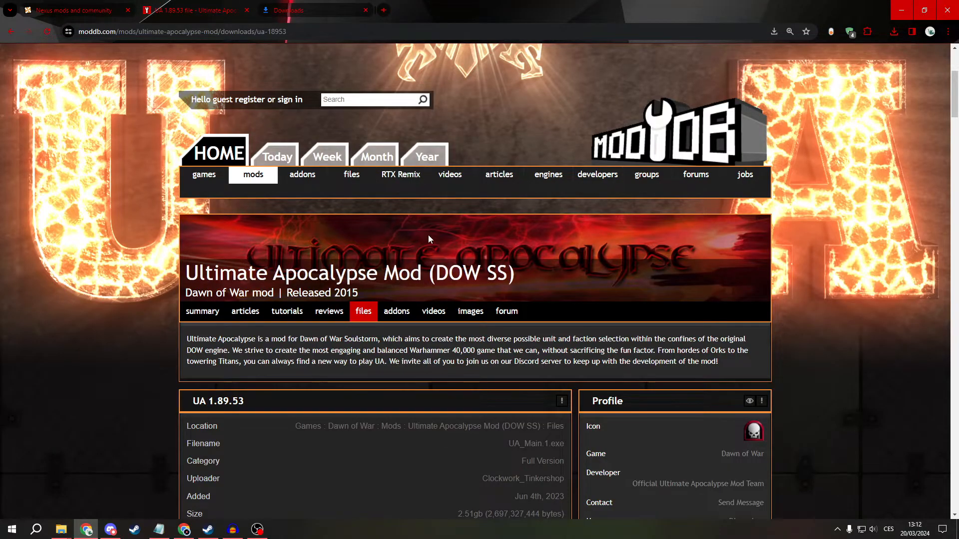
pyautogui.moveTo(413, 199)
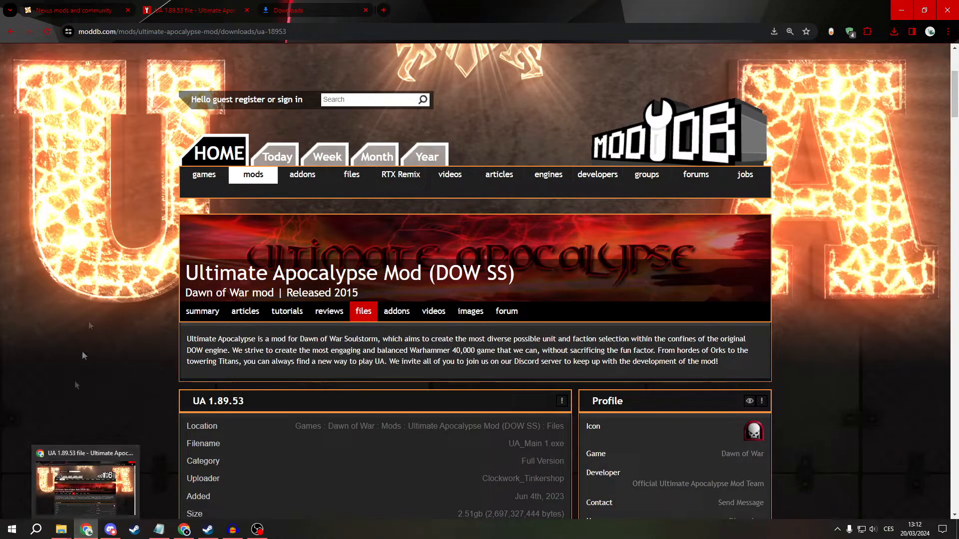
# - Scroll the Ultimate Apocalypse 1.89.53 ModDB page to its 2.51 GB download details
pyautogui.click(253, 174)
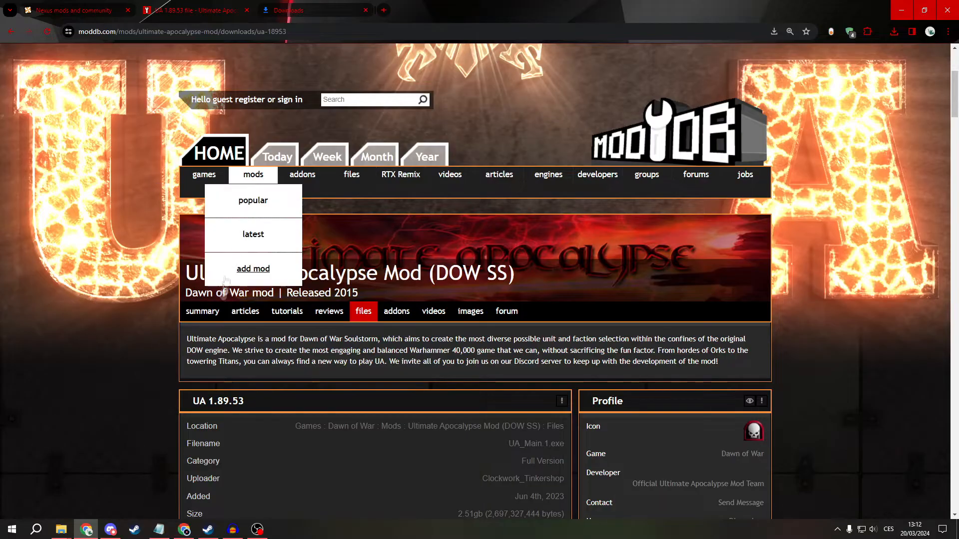
pyautogui.moveTo(398, 246)
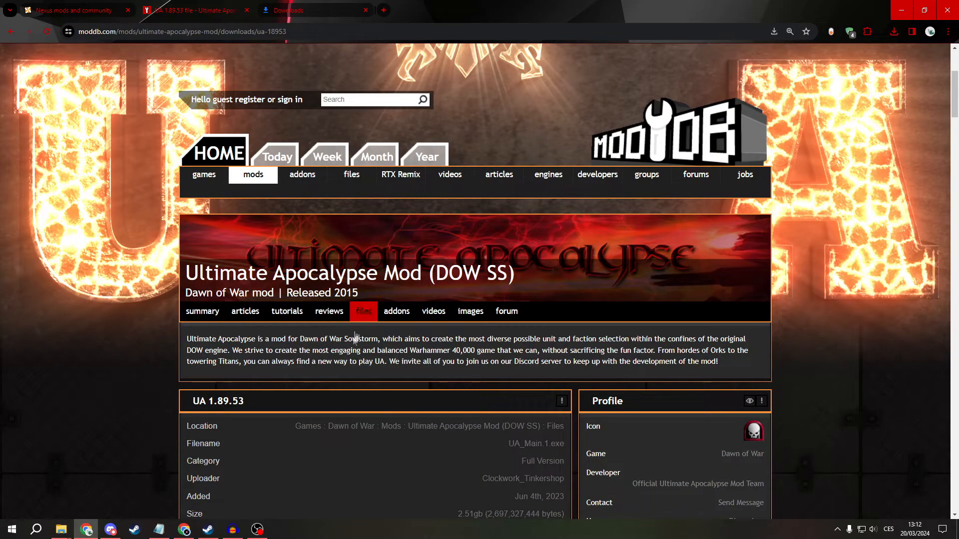
pyautogui.scroll(-3)
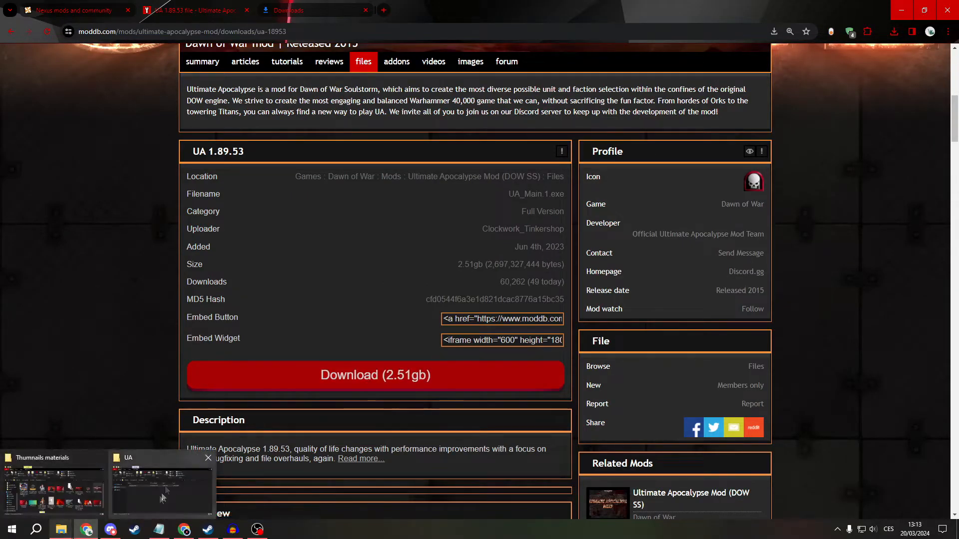
# - Run UA_Main.1.exe from D:\download\UA despite the SmartScreen warning
pyautogui.click(161, 482)
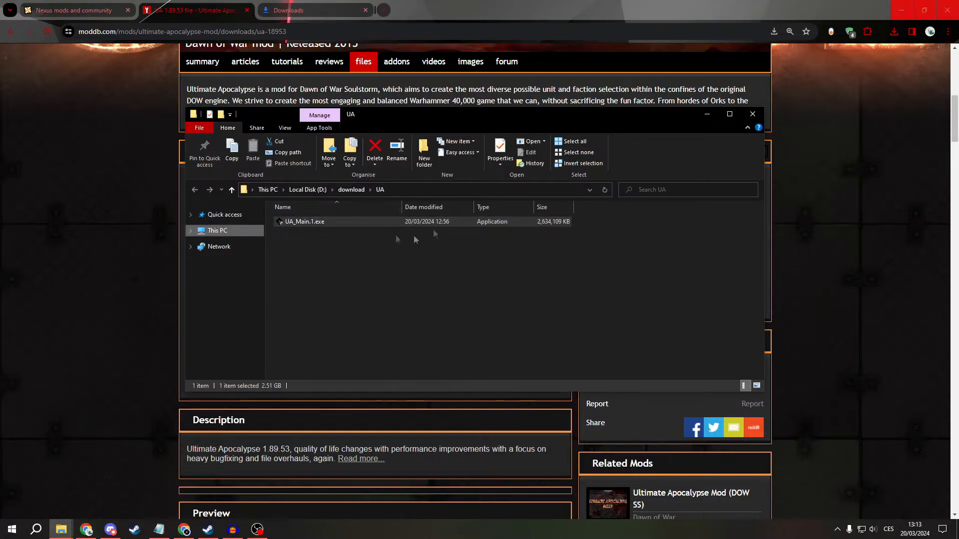
pyautogui.click(305, 221)
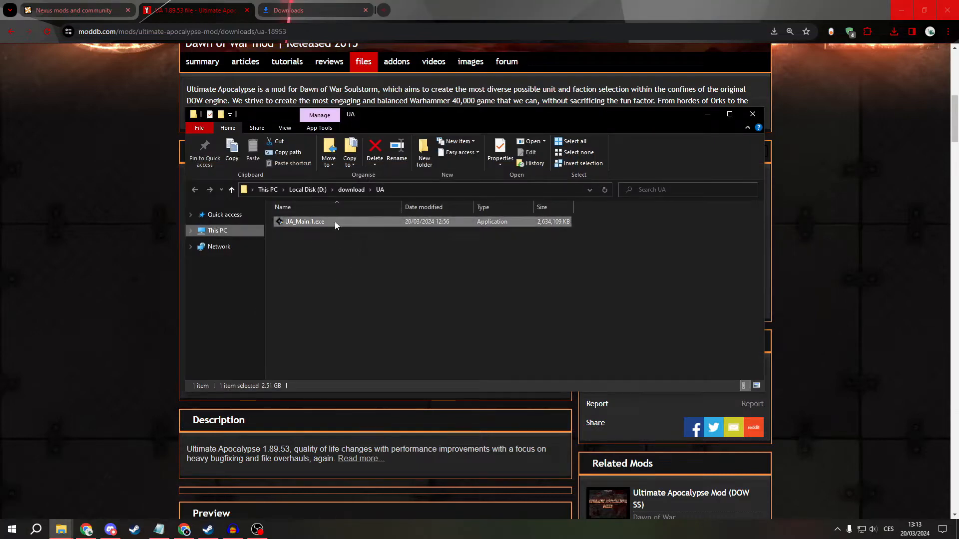
pyautogui.doubleClick(304, 221)
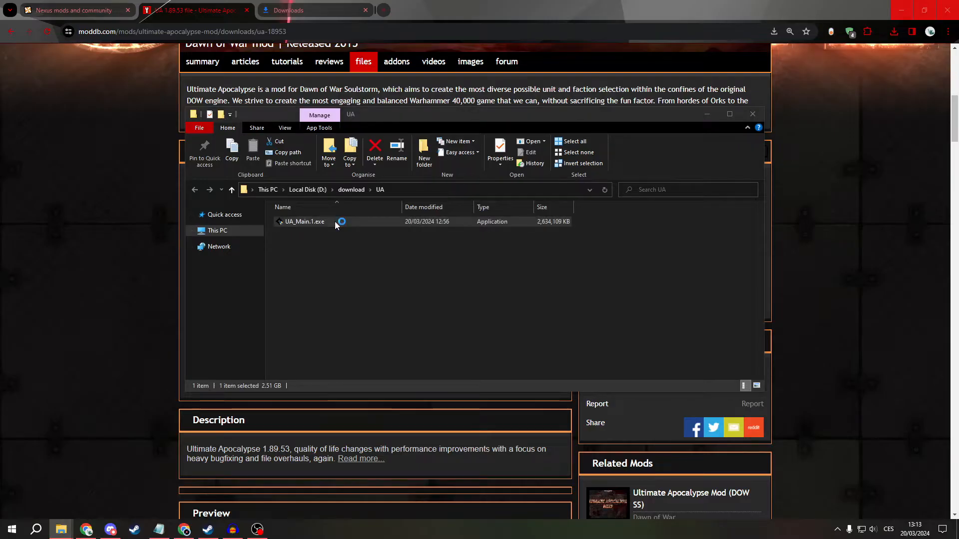
pyautogui.doubleClick(304, 221)
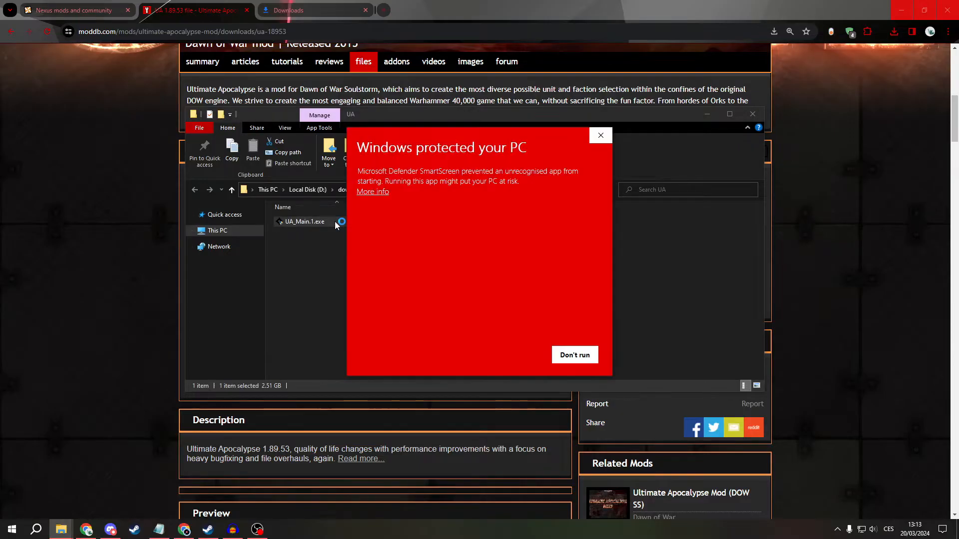
pyautogui.moveTo(388, 235)
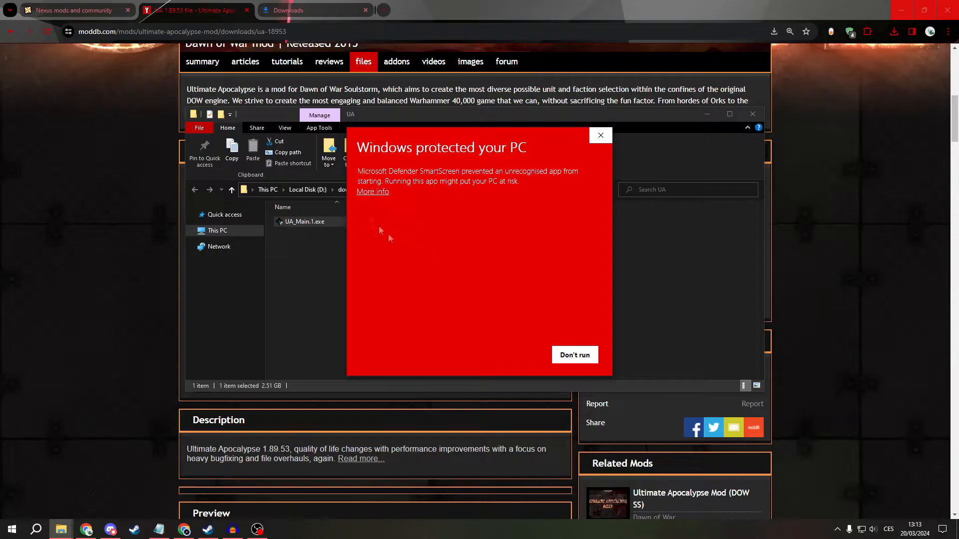
pyautogui.moveTo(384, 201)
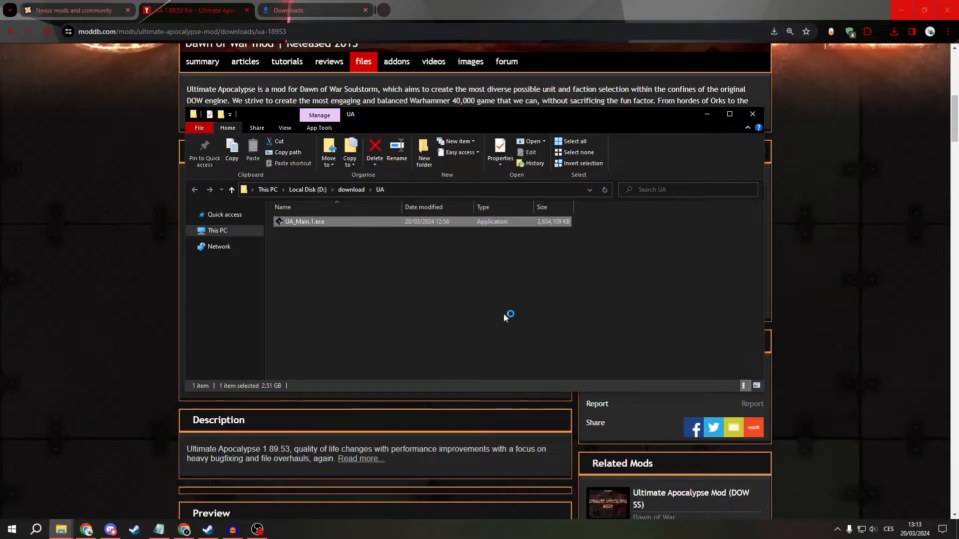
# - Reopen the UA installer and accept the mod license agreement
pyautogui.doubleClick(305, 221)
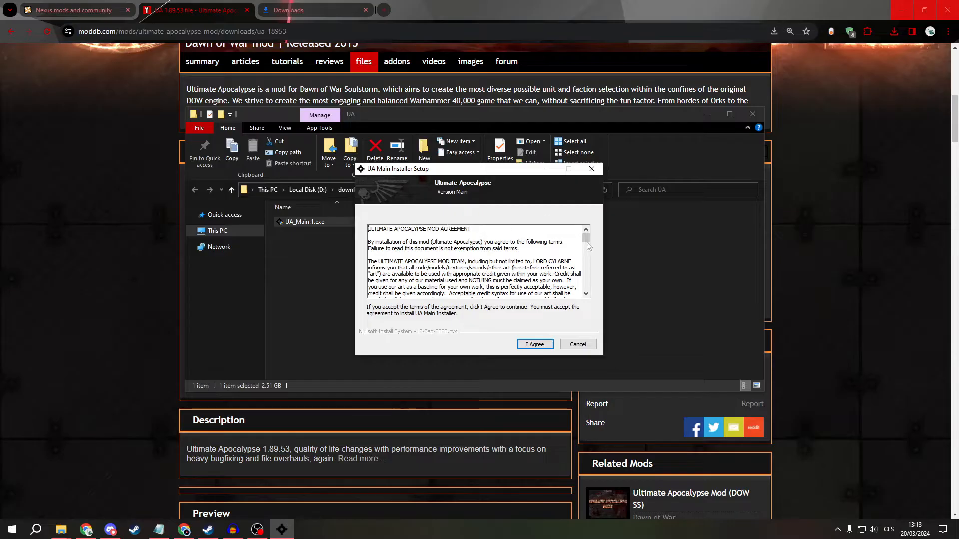
pyautogui.scroll(-3)
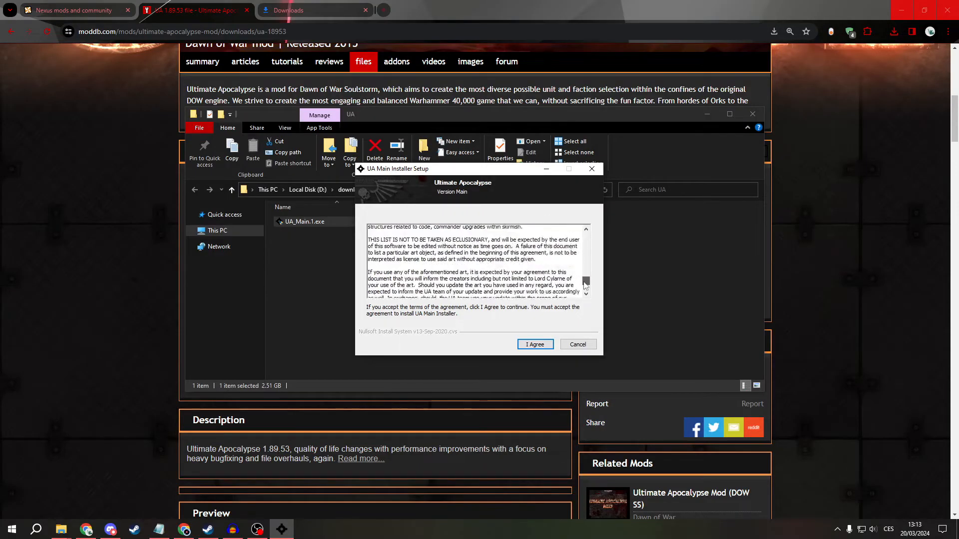
pyautogui.click(534, 343)
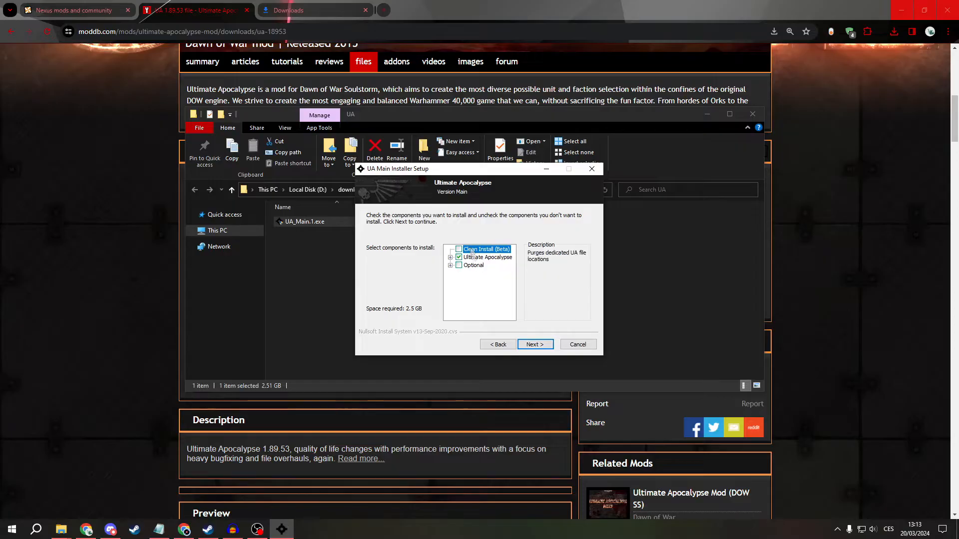
# - Review components, leaving Optional extras unselected and expanding Ultimate Apocalypse versions
pyautogui.click(450, 264)
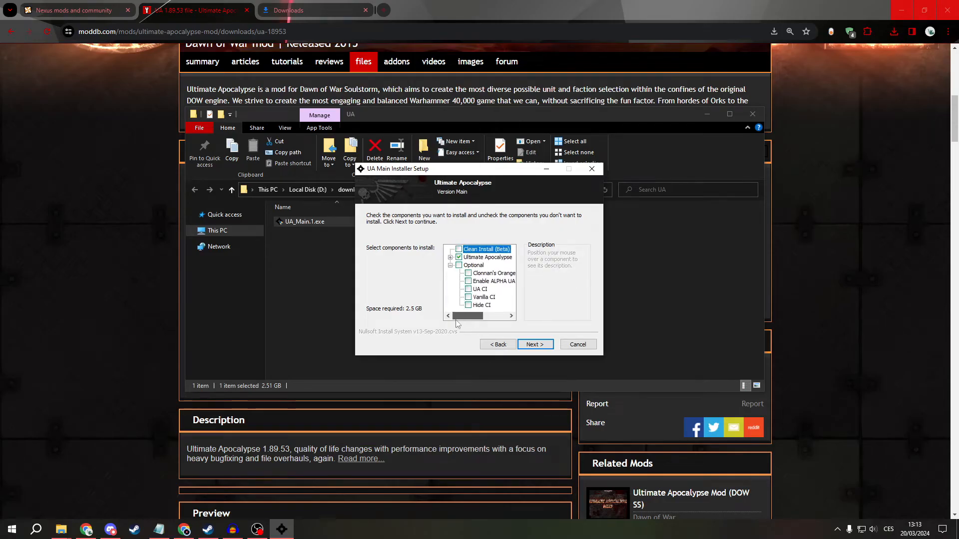
pyautogui.moveTo(482, 297)
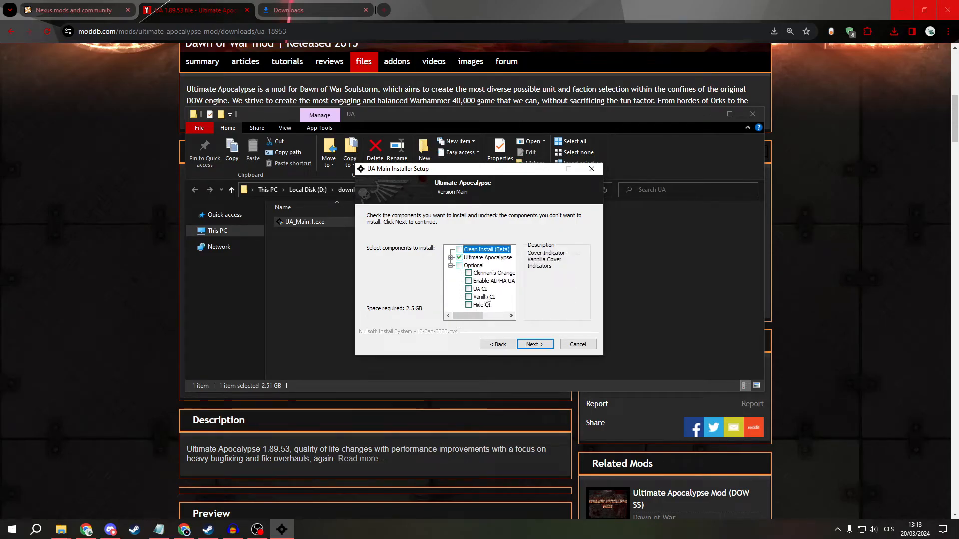
pyautogui.moveTo(449, 269)
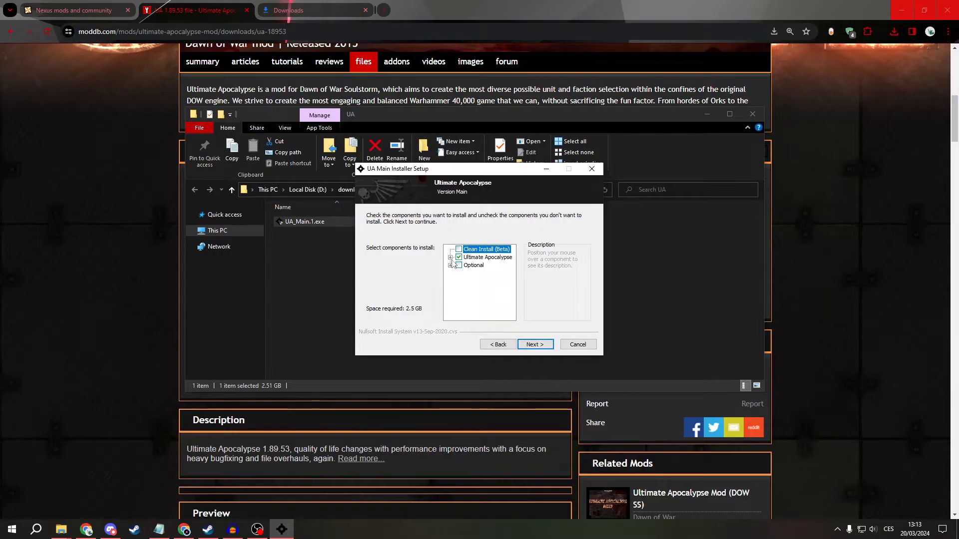
pyautogui.click(452, 256)
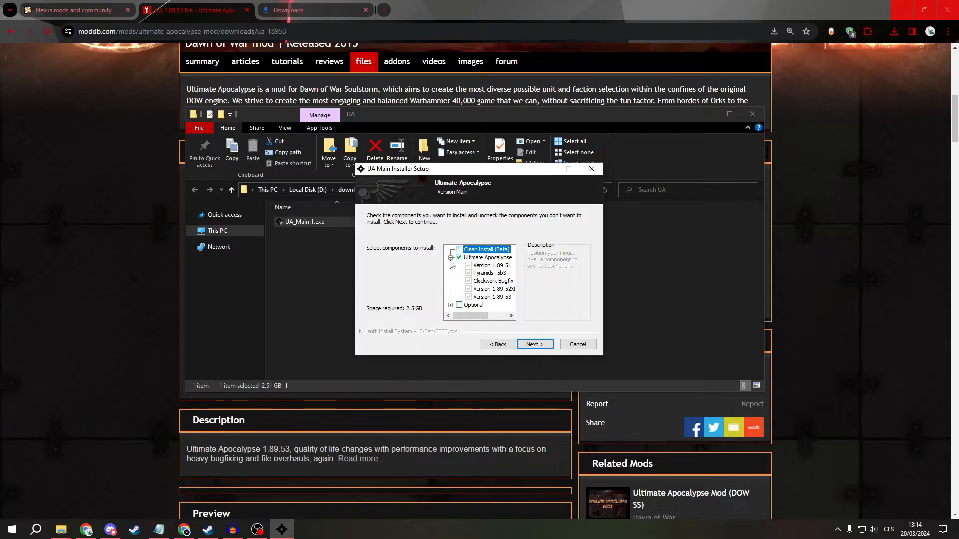
pyautogui.click(534, 344)
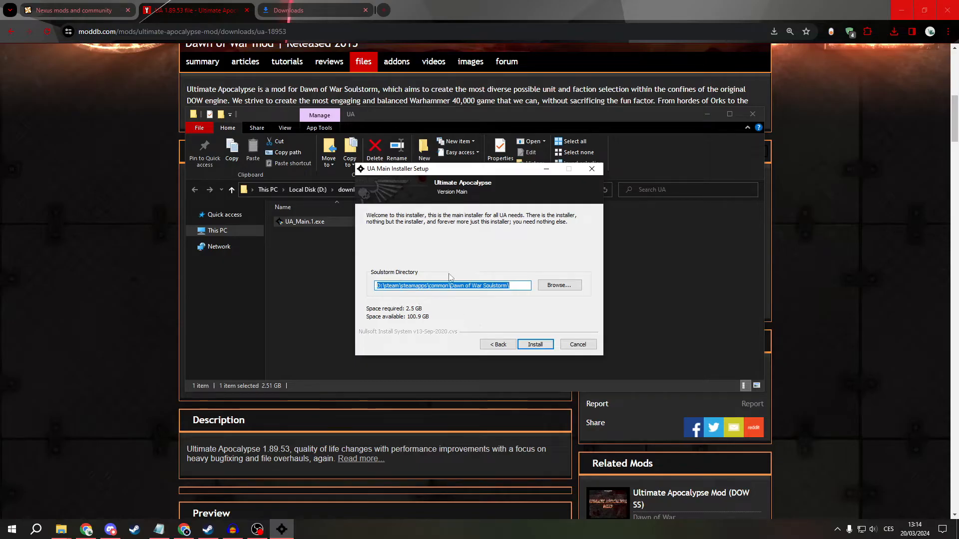
pyautogui.moveTo(462, 271)
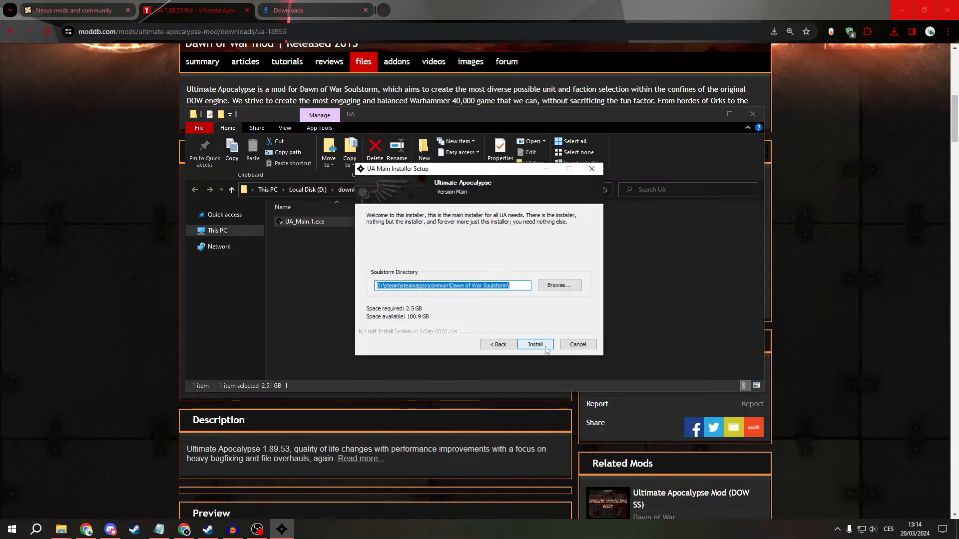
# - Install Ultimate Apocalypse into D:\steam\steamapps\common\Dawn of War Soulstorm
pyautogui.click(534, 344)
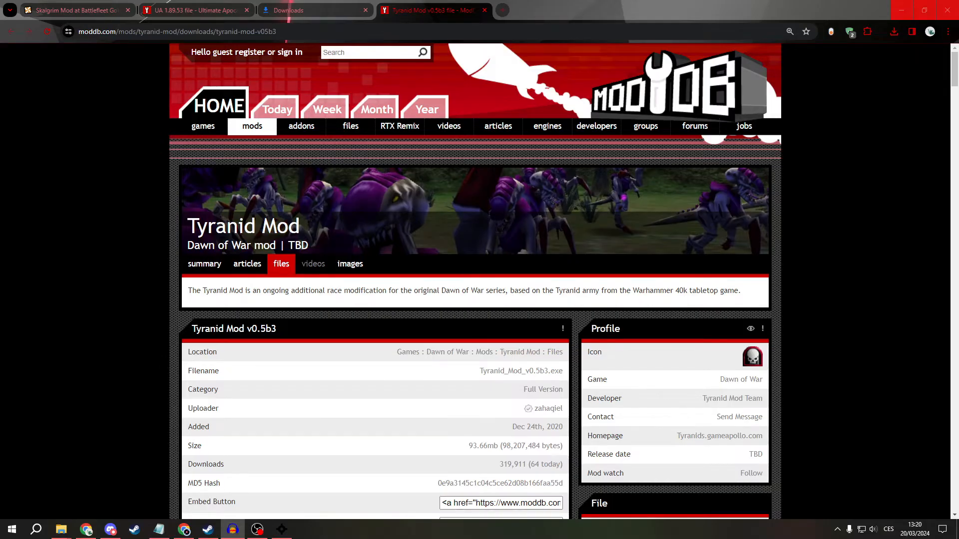
# - Download and save the 93.66 MB Tyranid Mod v0.5b3 installer, then check its progress
pyautogui.scroll(-3)
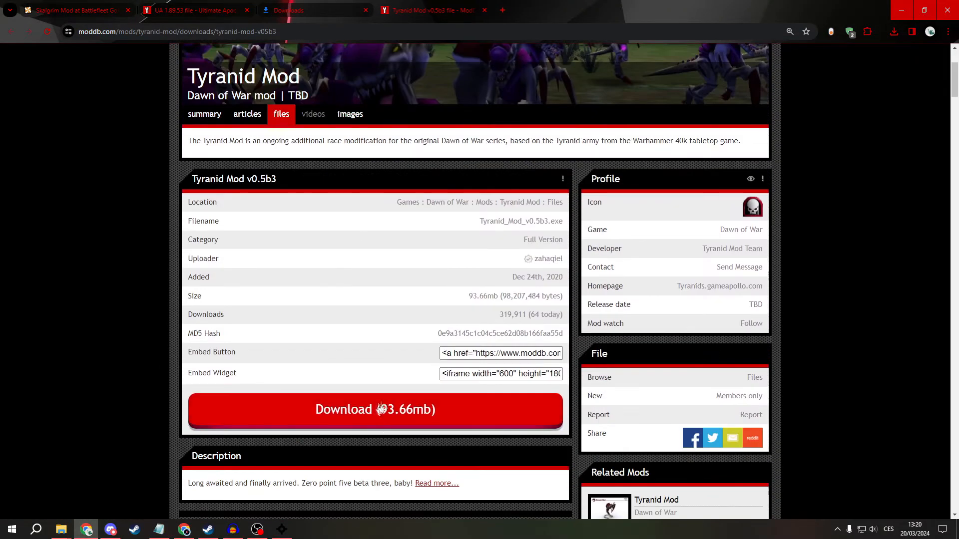
pyautogui.click(374, 409)
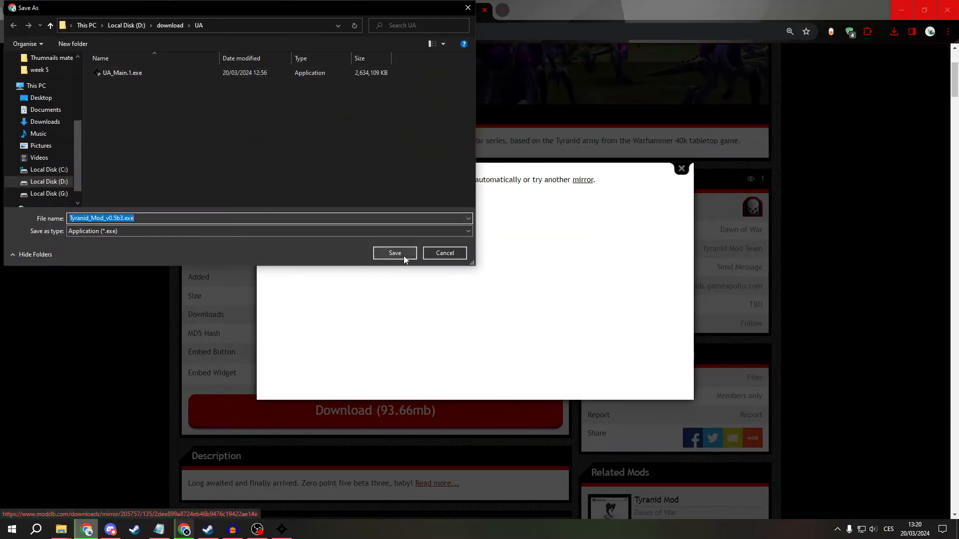
pyautogui.click(394, 252)
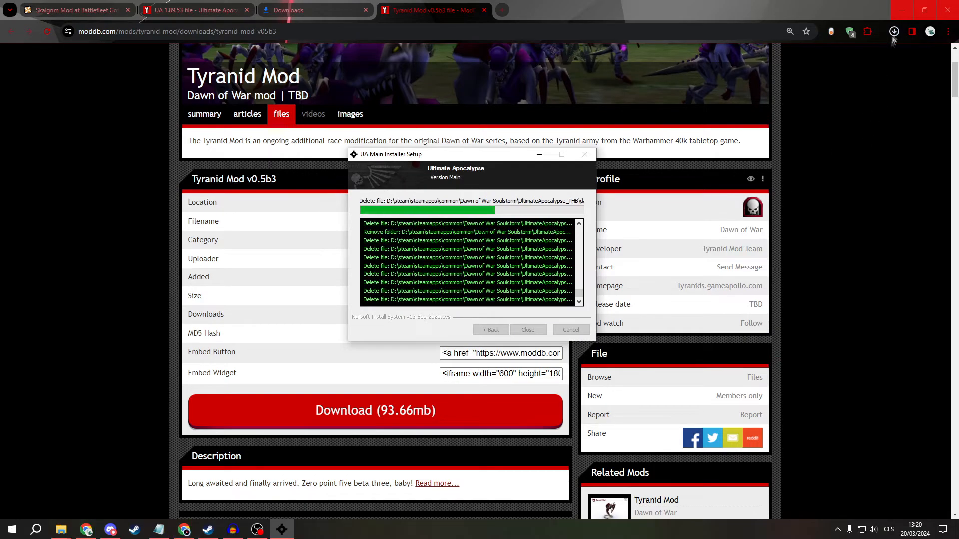
pyautogui.click(893, 31)
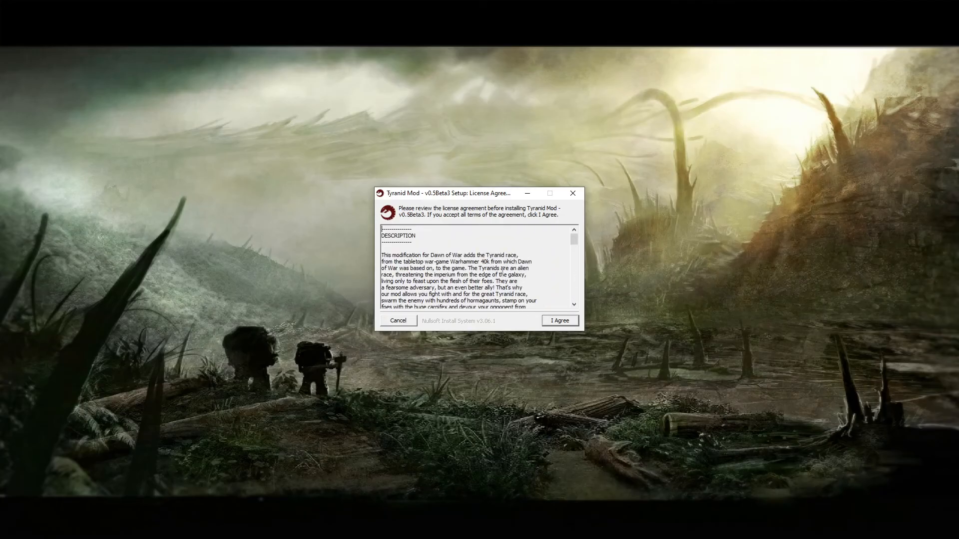
# - Accept the Tyranid Mod licence, keep the Soulstorm destination, and inspect the DoW Mod Manager component
pyautogui.scroll(-3)
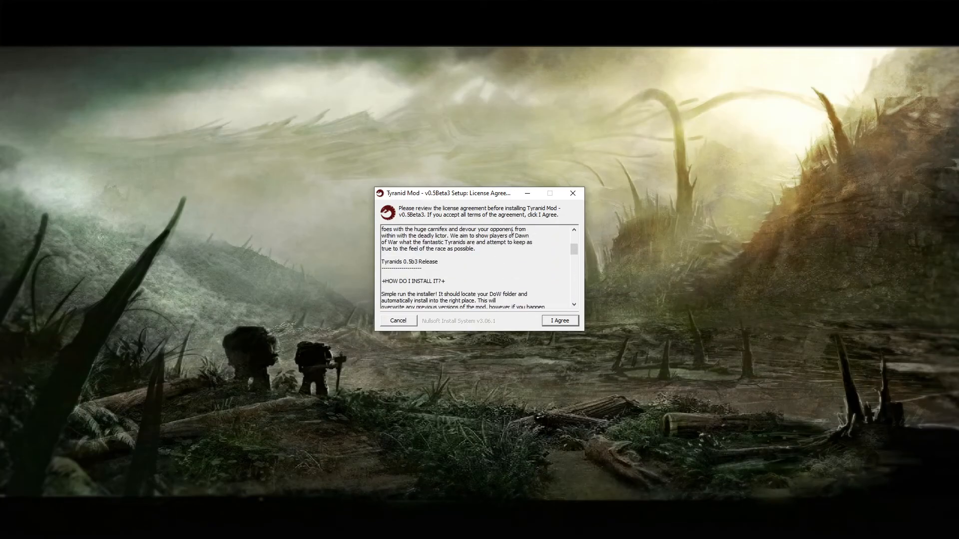
pyautogui.scroll(-3)
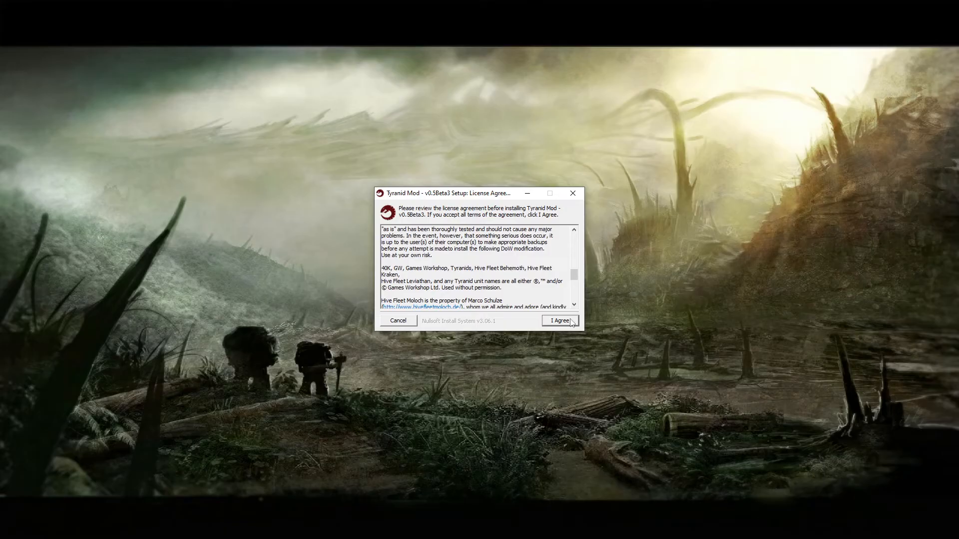
pyautogui.click(559, 321)
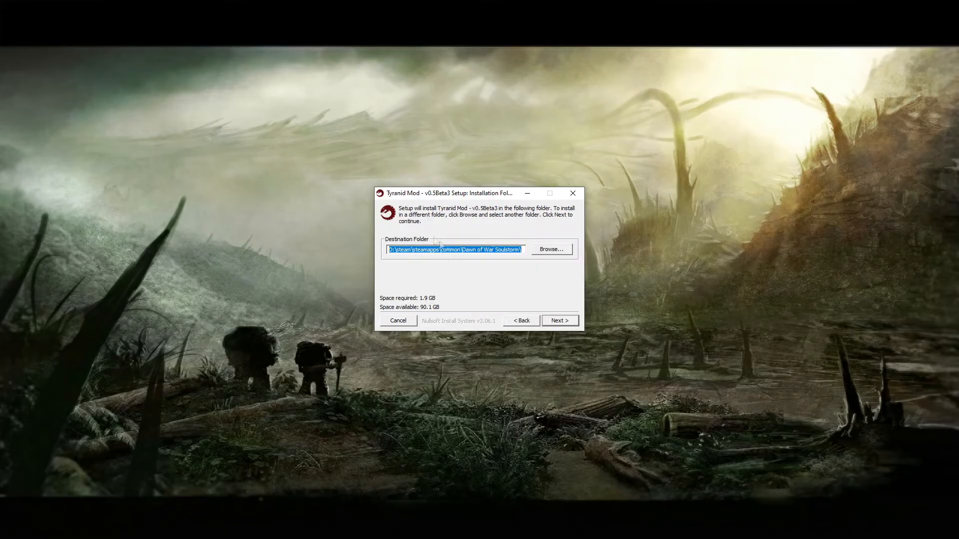
pyautogui.click(558, 321)
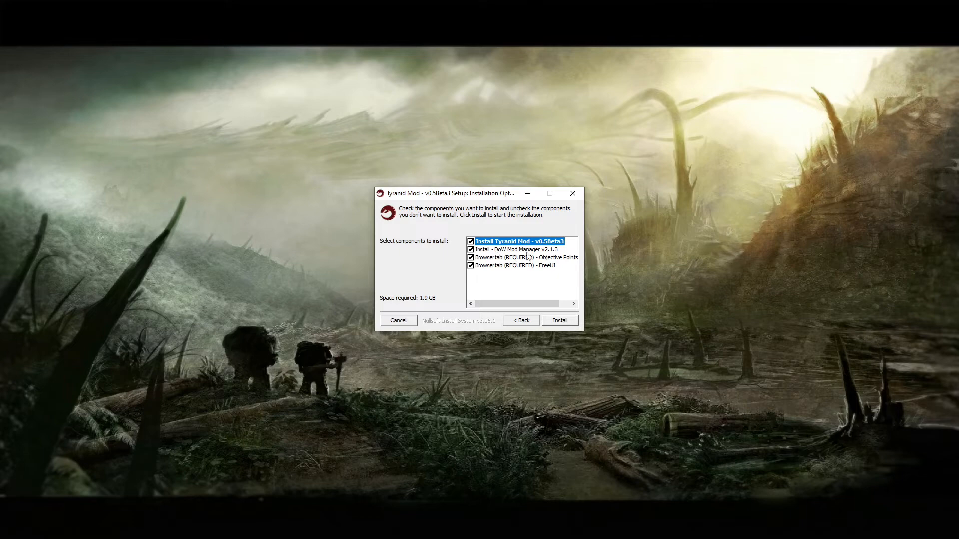
pyautogui.click(516, 248)
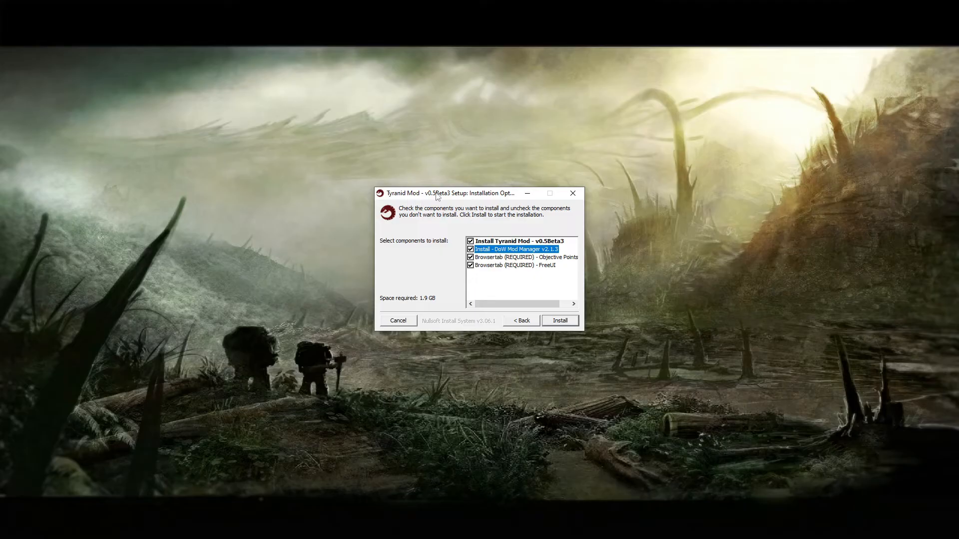
pyautogui.moveTo(586, 283)
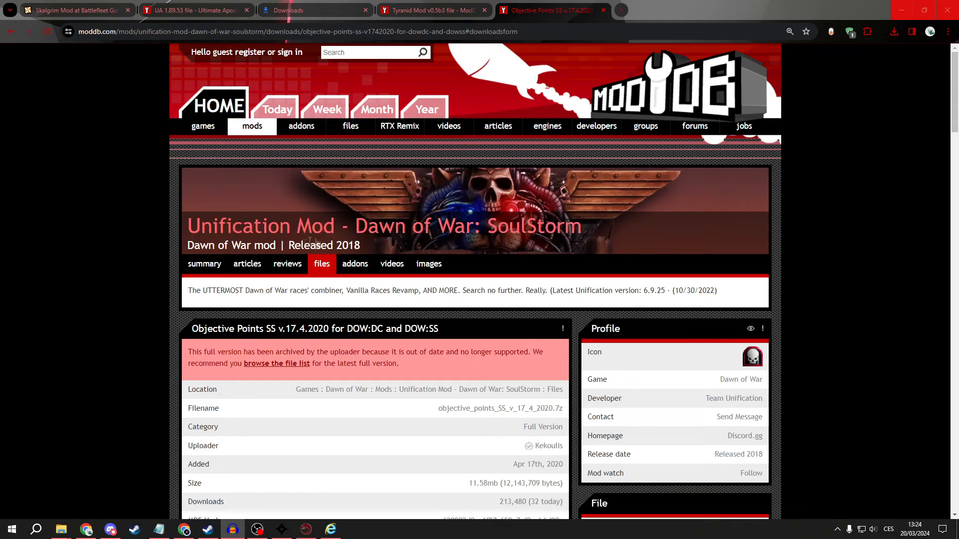
# - Save the Objective Points SS v17.4.2020 archive to D:\download\UA and extract its files
pyautogui.scroll(-3)
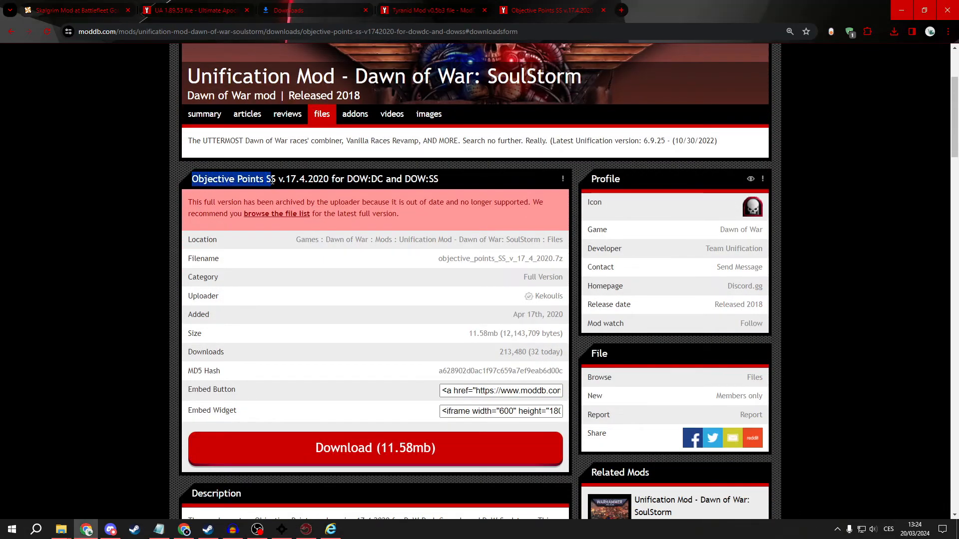
pyautogui.click(374, 447)
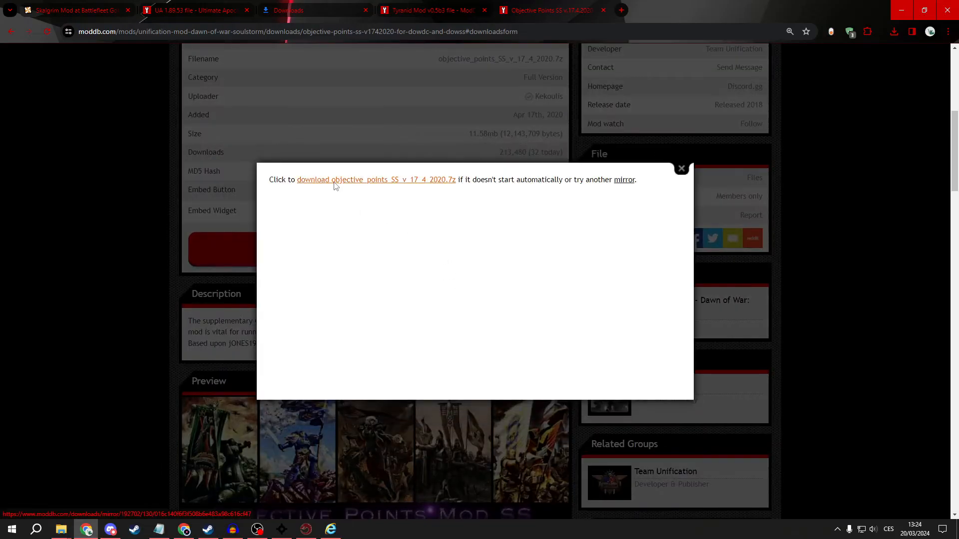
pyautogui.click(362, 180)
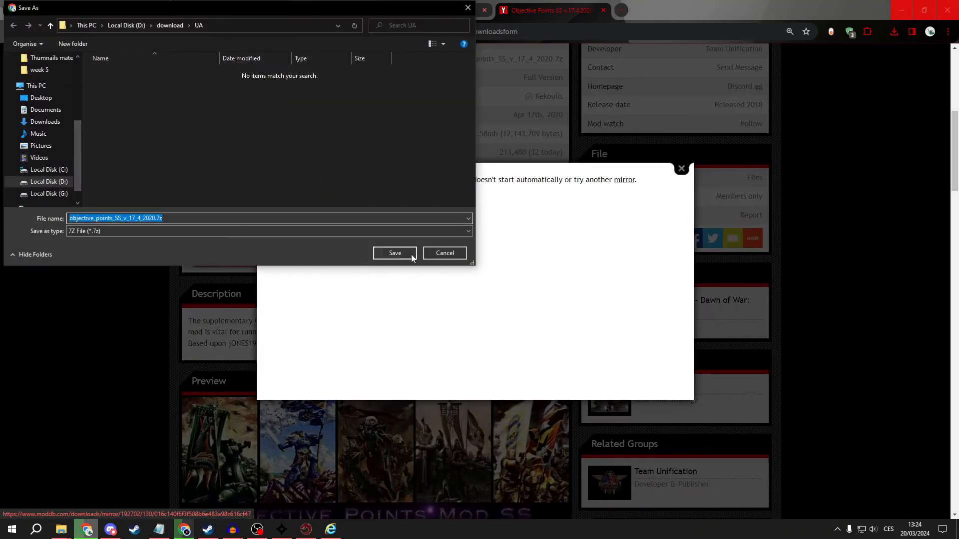
pyautogui.click(395, 253)
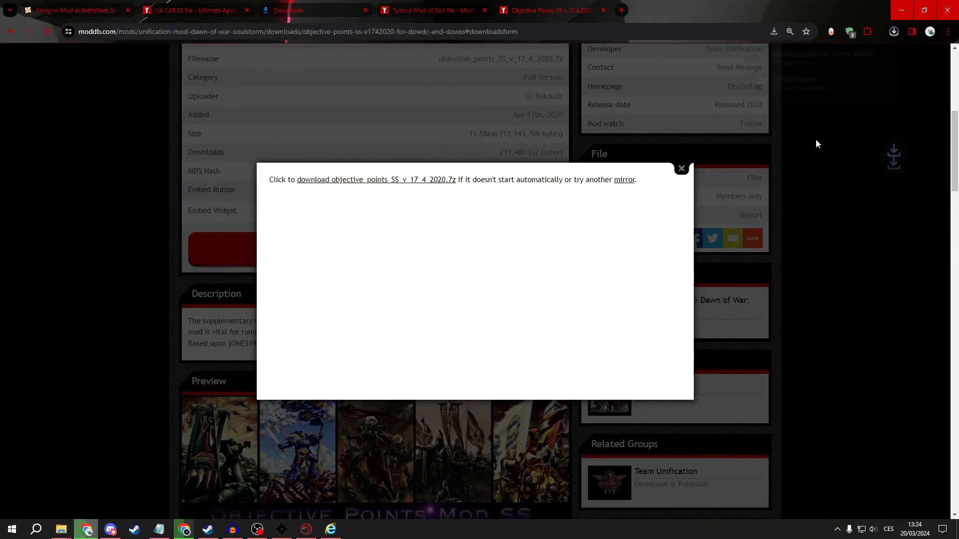
pyautogui.click(374, 179)
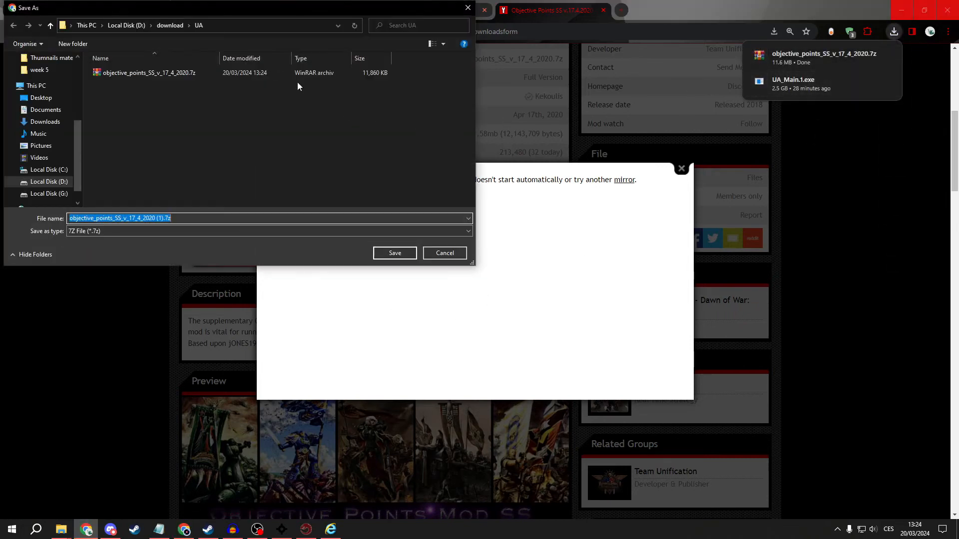
pyautogui.rightClick(146, 72)
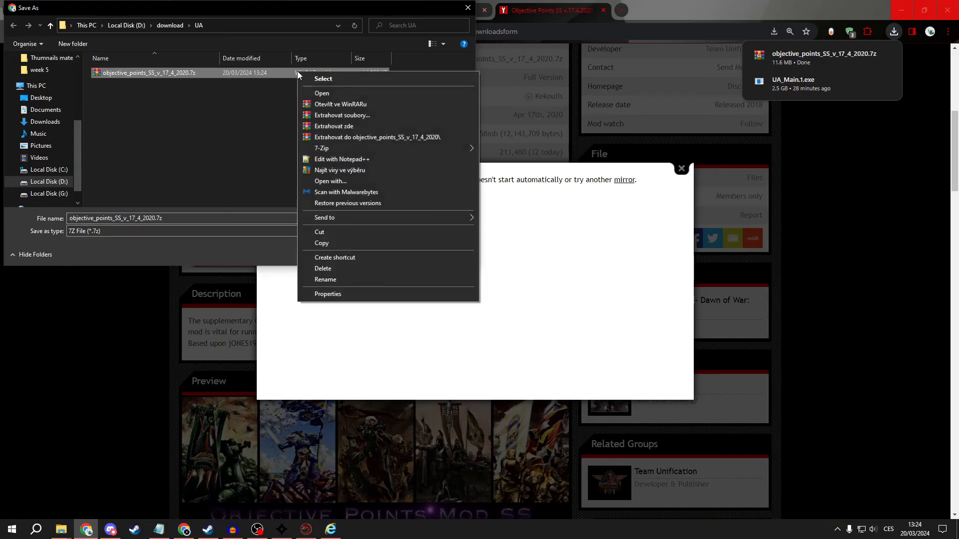
pyautogui.moveTo(368, 123)
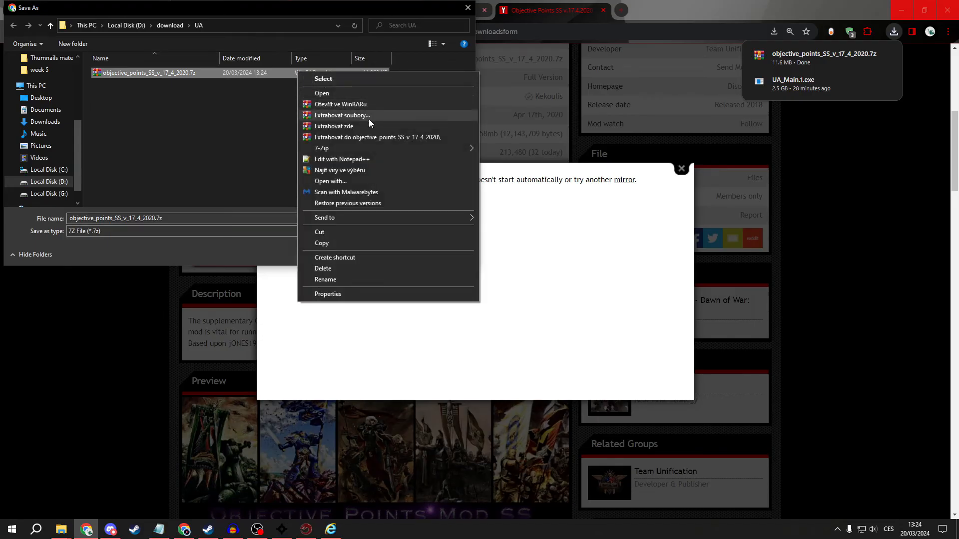
pyautogui.click(342, 115)
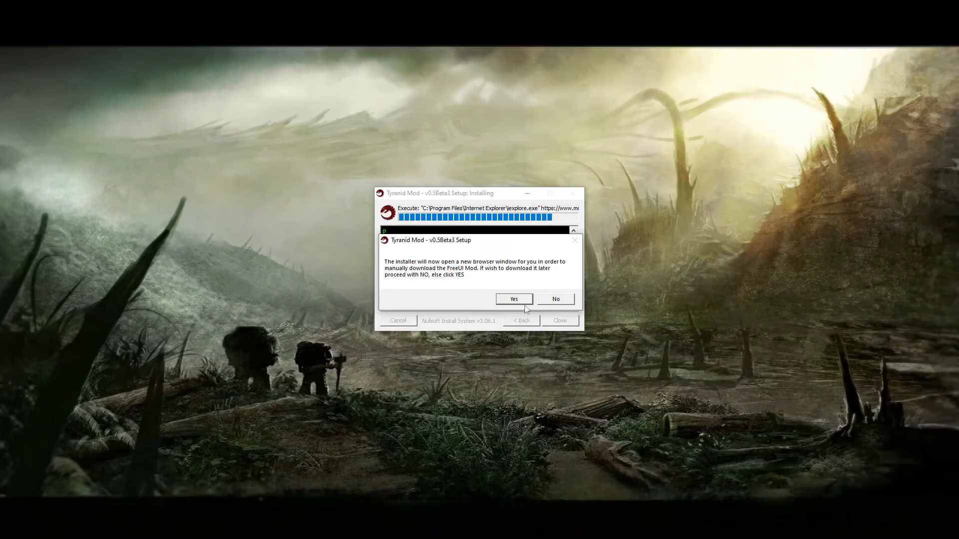
# - Decline the FreeUI download, then close the finished Tyranid and UA installers
pyautogui.click(555, 299)
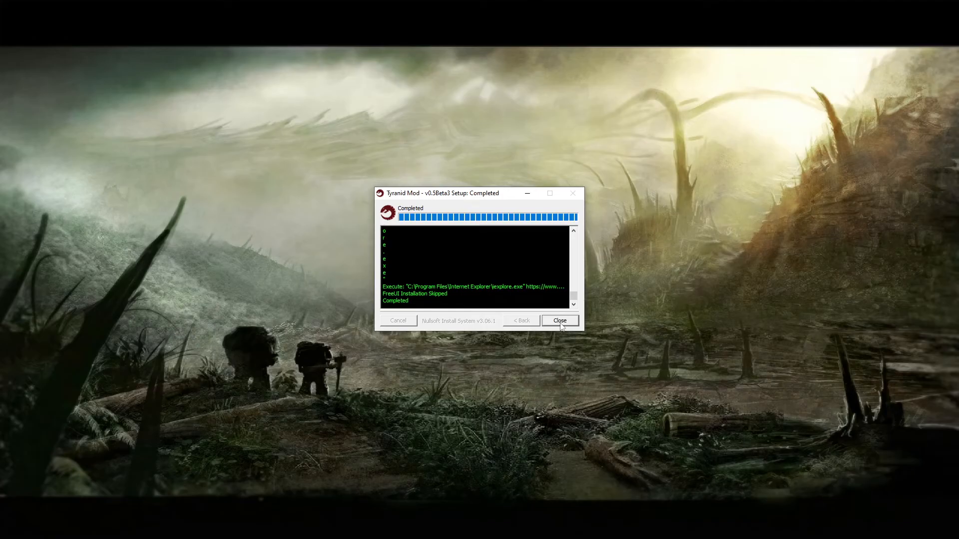
pyautogui.click(559, 321)
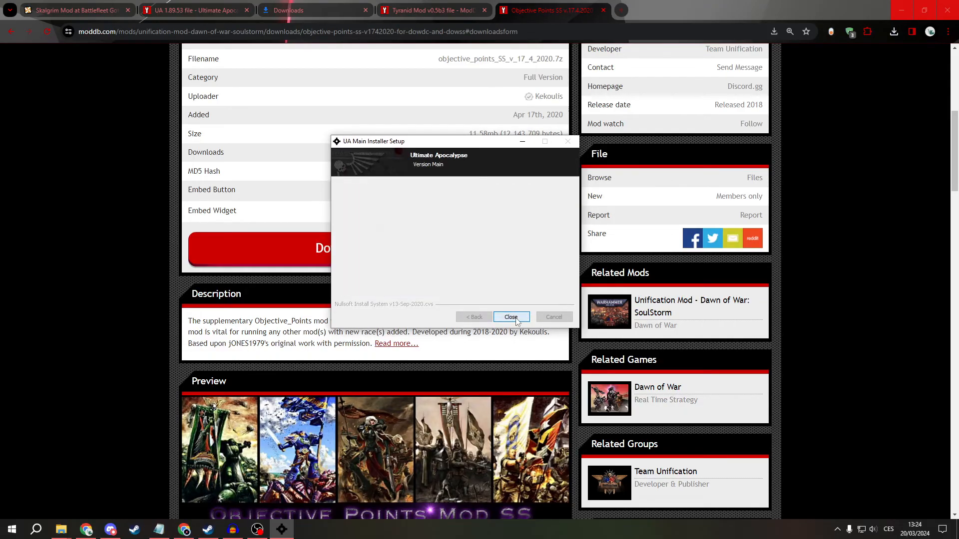
pyautogui.click(510, 317)
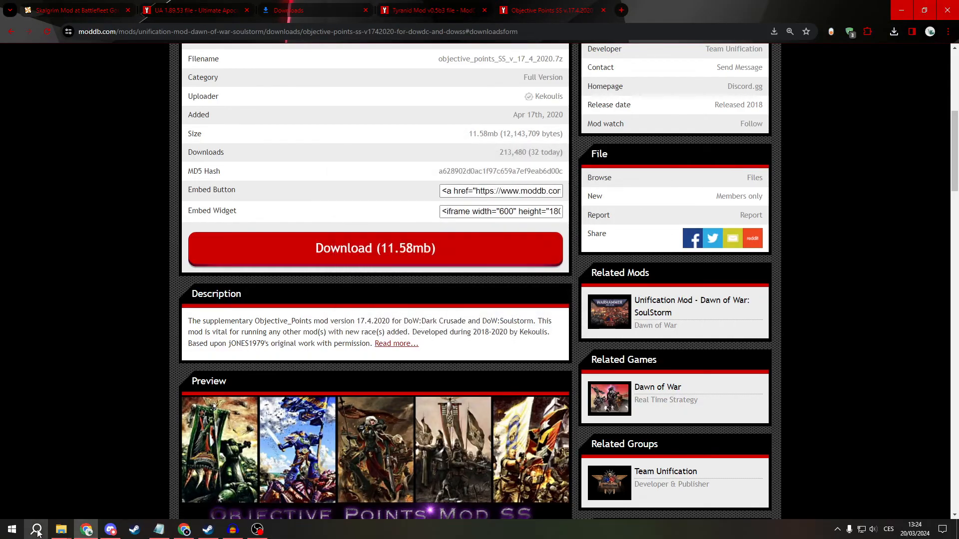
# - Search 'mod' in Windows Search and launch DoW Mod Manager v2.1.3
pyautogui.click(35, 529)
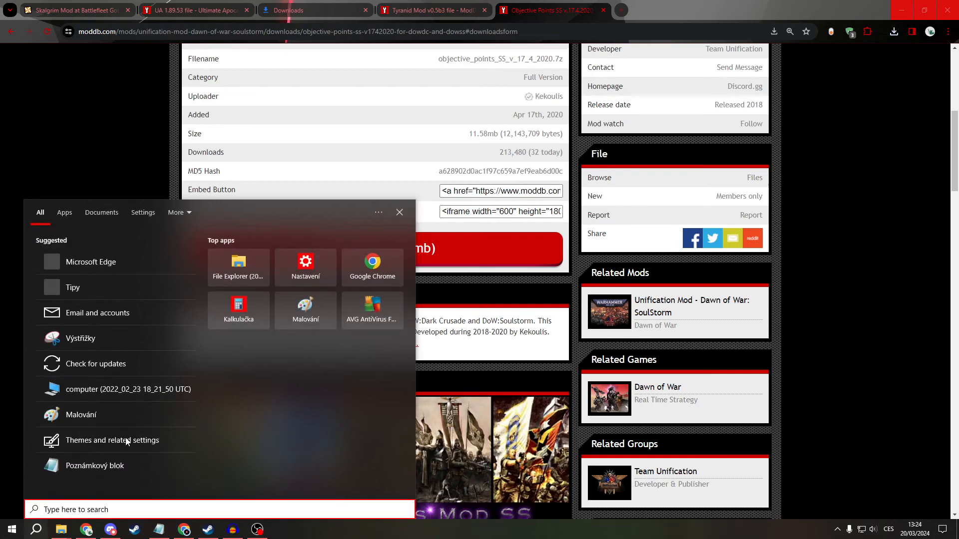
pyautogui.write('mon')
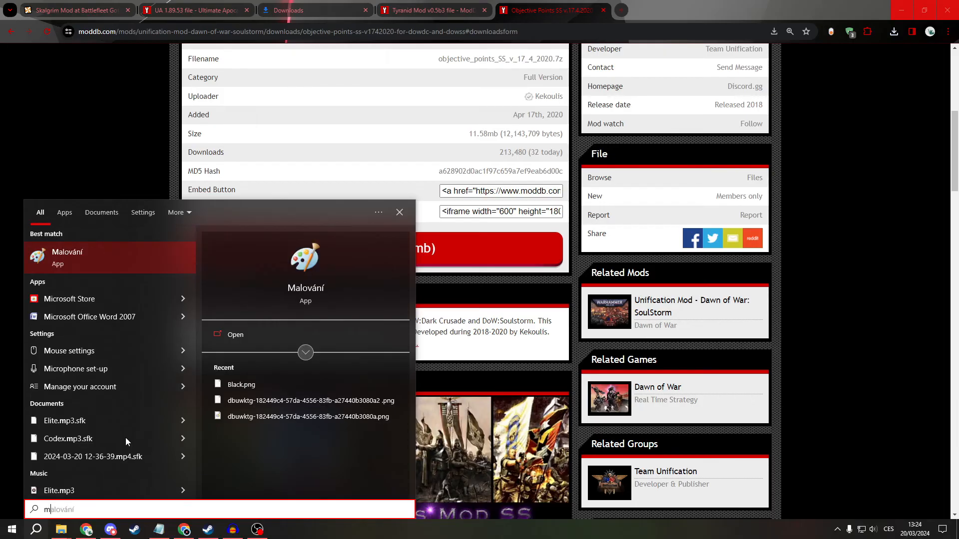
pyautogui.write('mod')
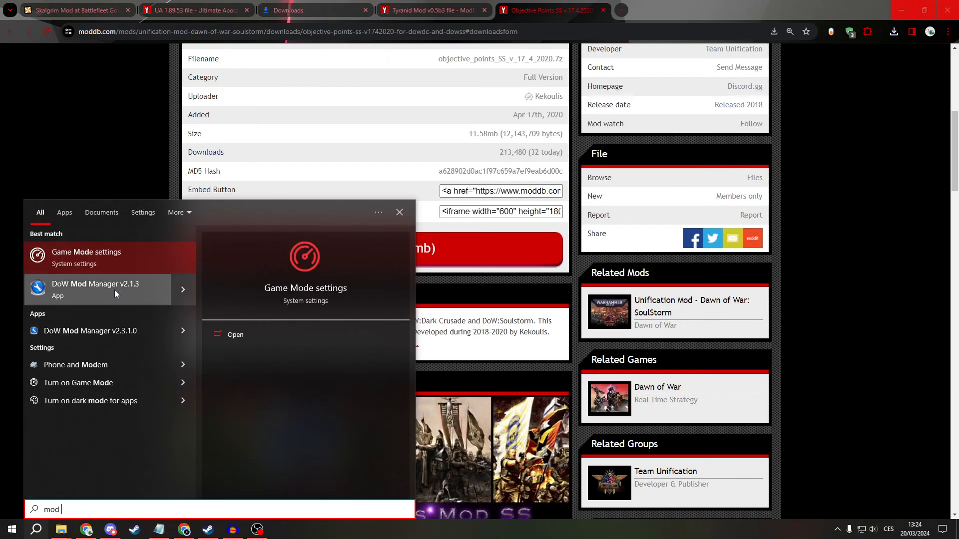
pyautogui.click(95, 284)
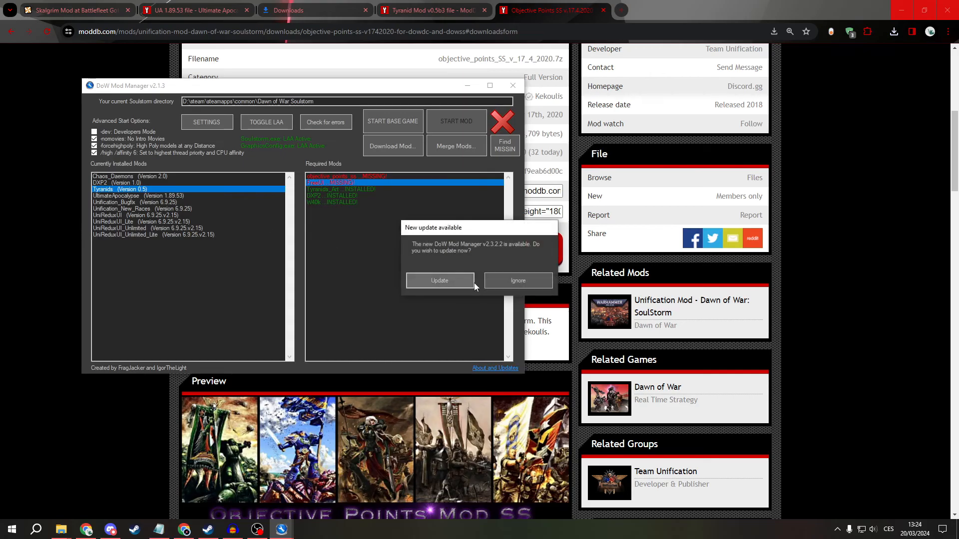
# - Ignore the update offer to view Tyranids 0.5 and UltimateApocalypse 1.89.53 installed
pyautogui.click(517, 281)
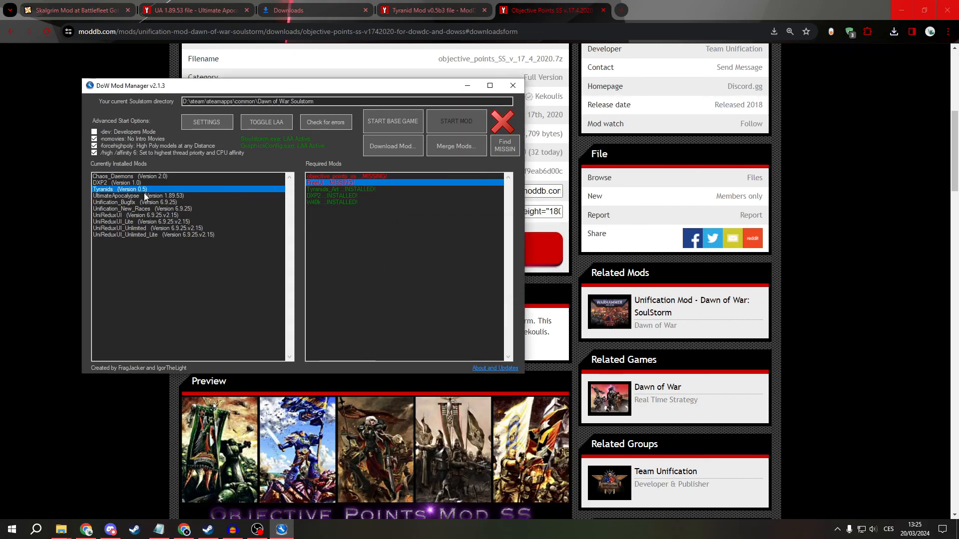